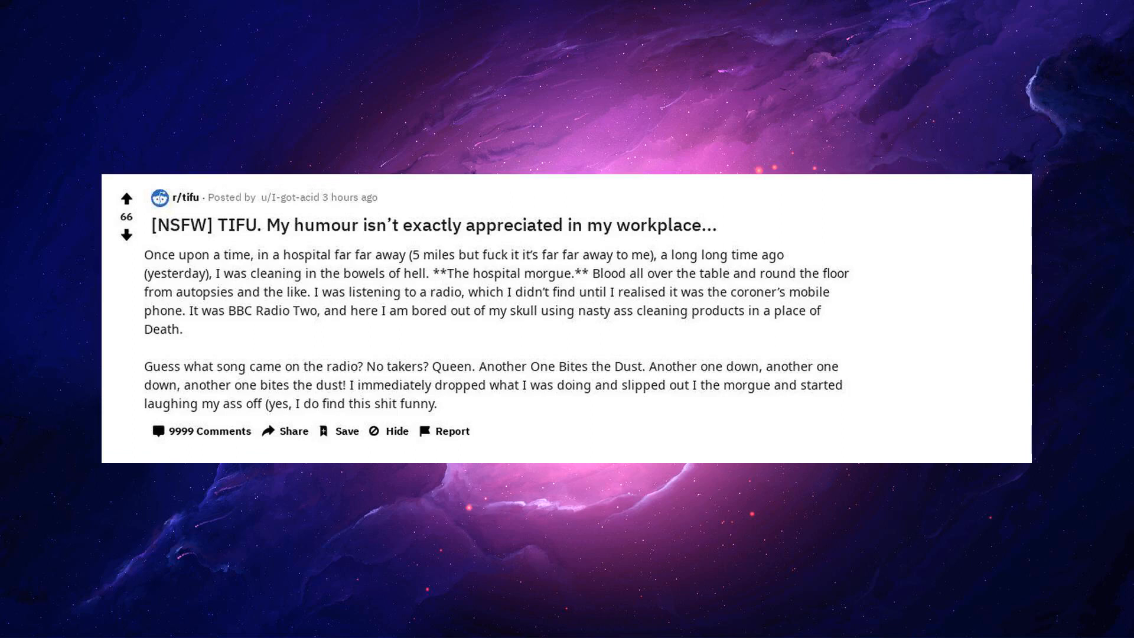
{"action": "type", "text": "Don't you dare judge me Reddit!). The coroner heard me and"}
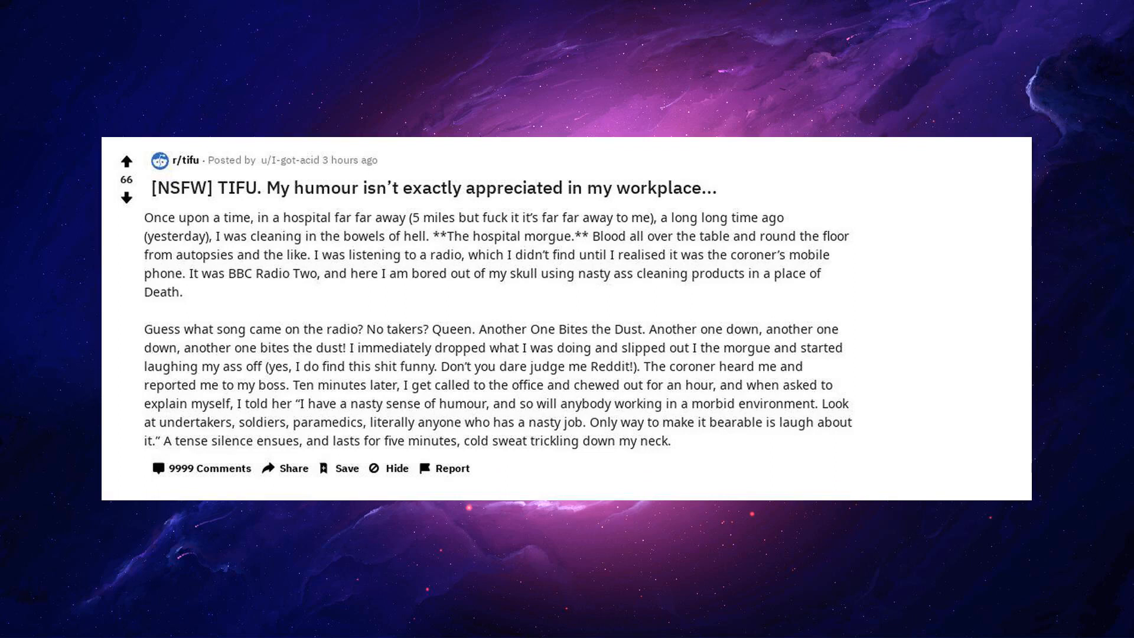
{"action": "type", "text": "I thought this was it. I was"}
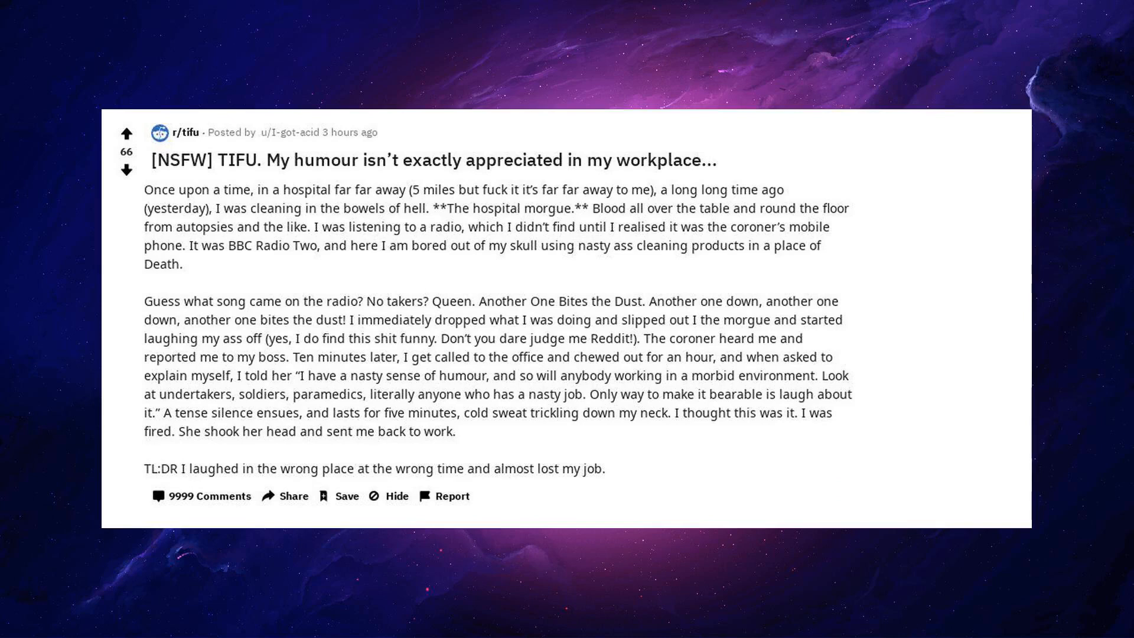
{"action": "left_click", "coordinate": [209, 495]}
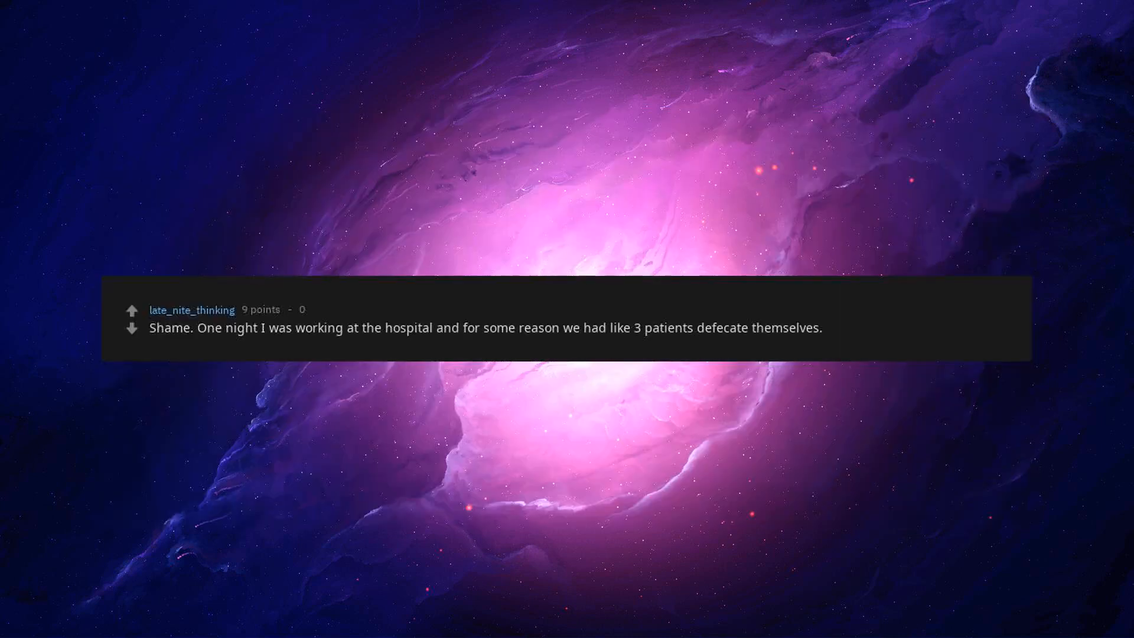